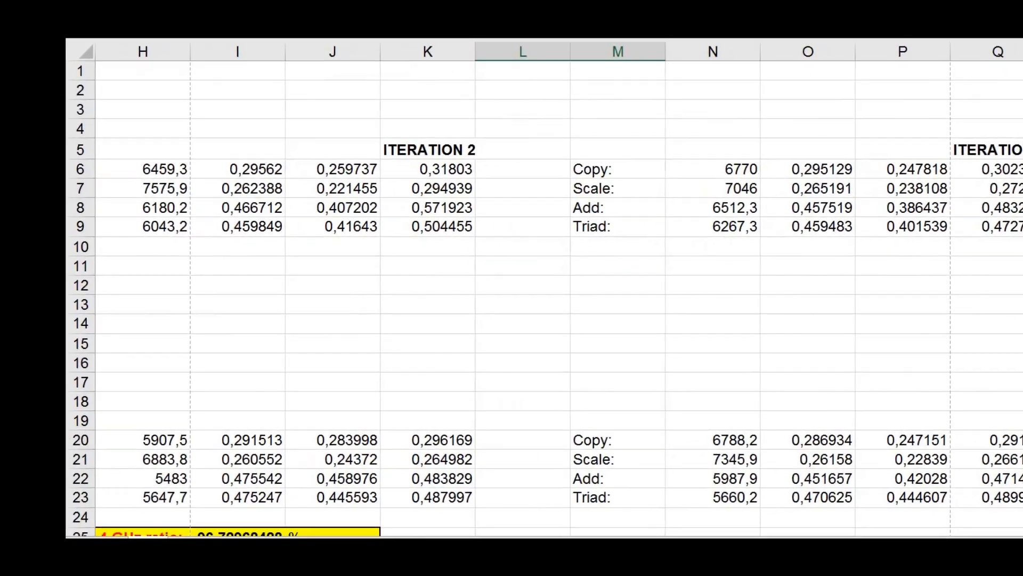
pyautogui.hscroll(3)
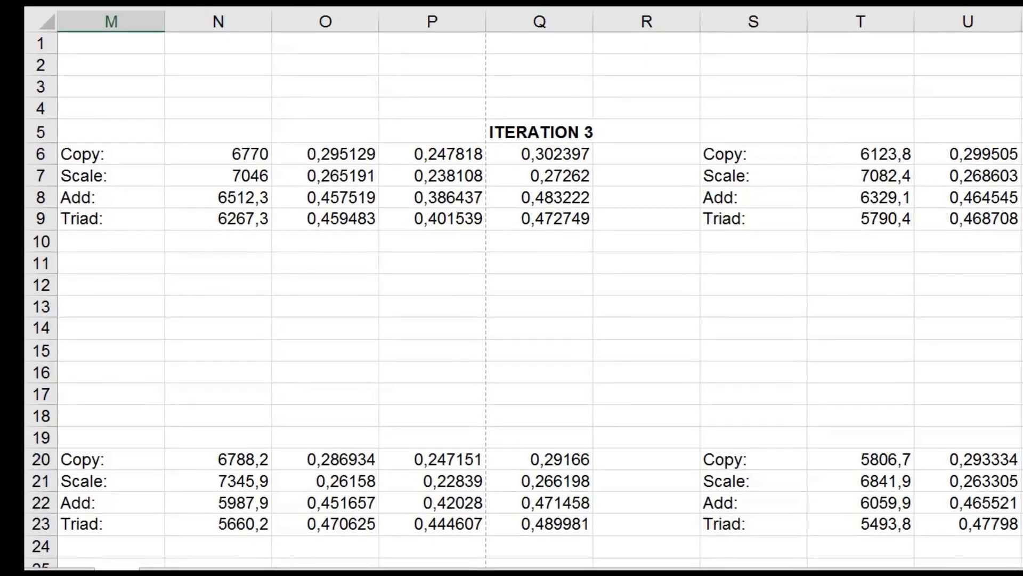
pyautogui.hscroll(-3)
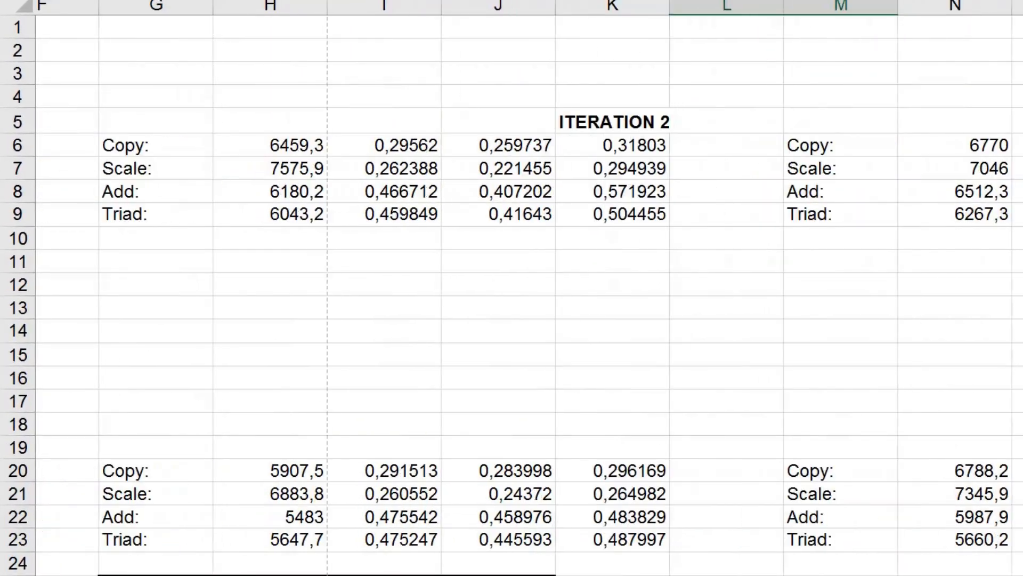
pyautogui.hscroll(-3)
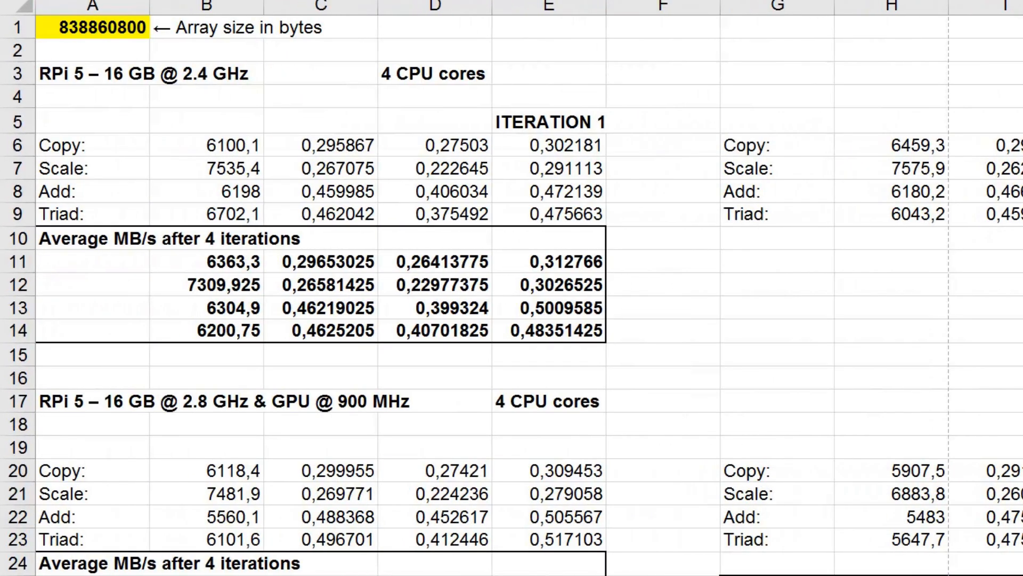
pyautogui.scroll(-3)
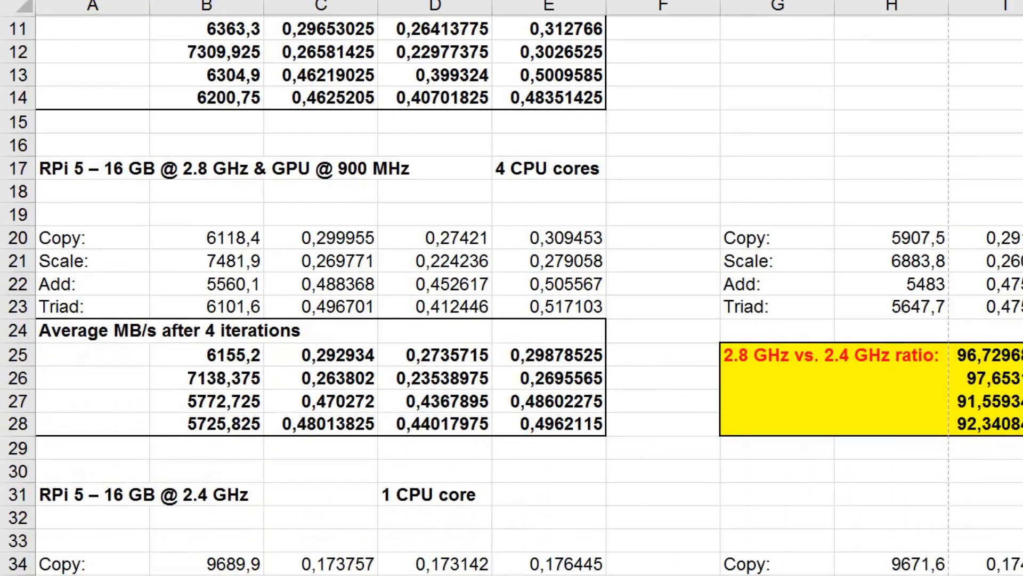
pyautogui.scroll(-3)
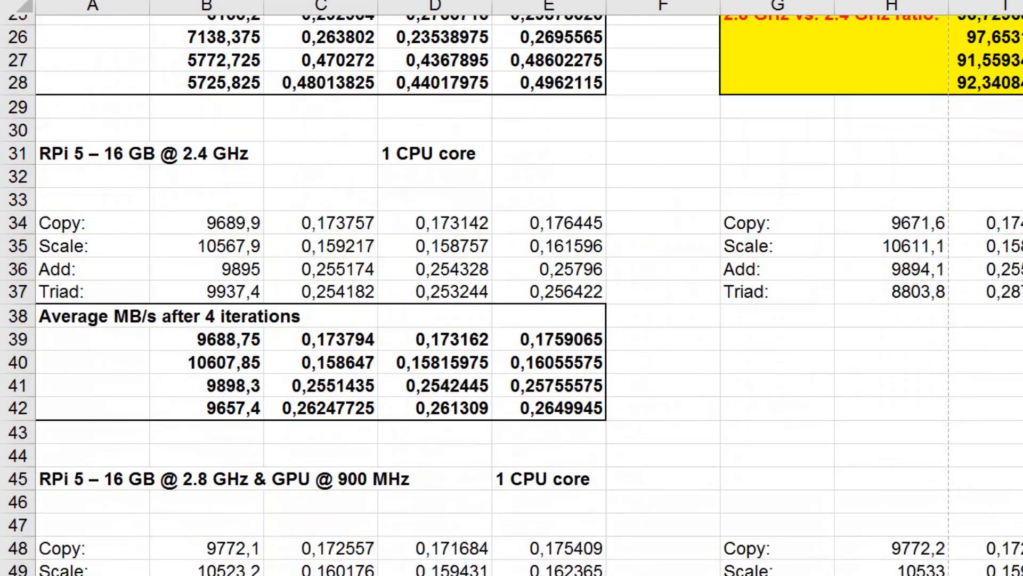
pyautogui.scroll(-3)
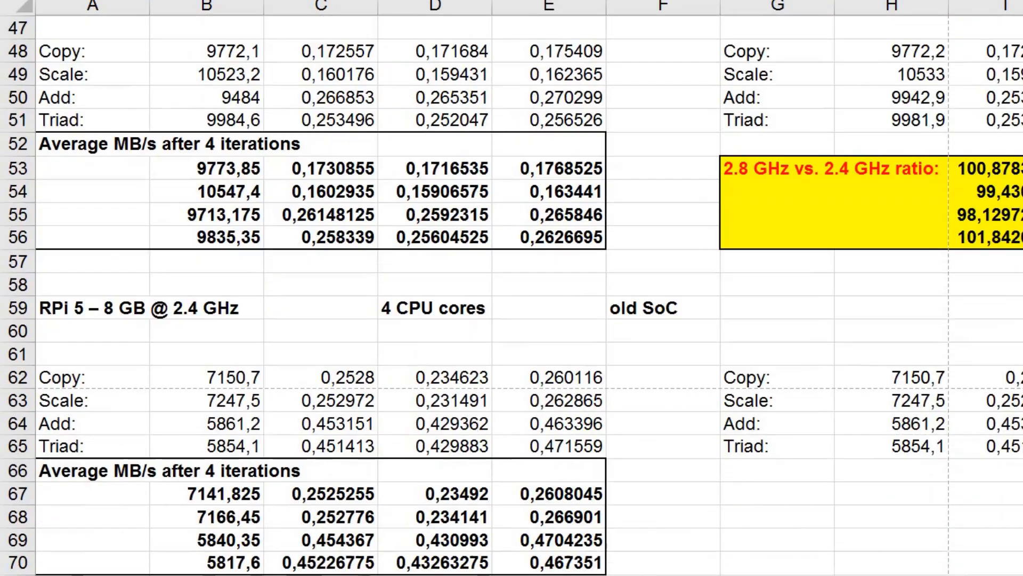
pyautogui.scroll(-3)
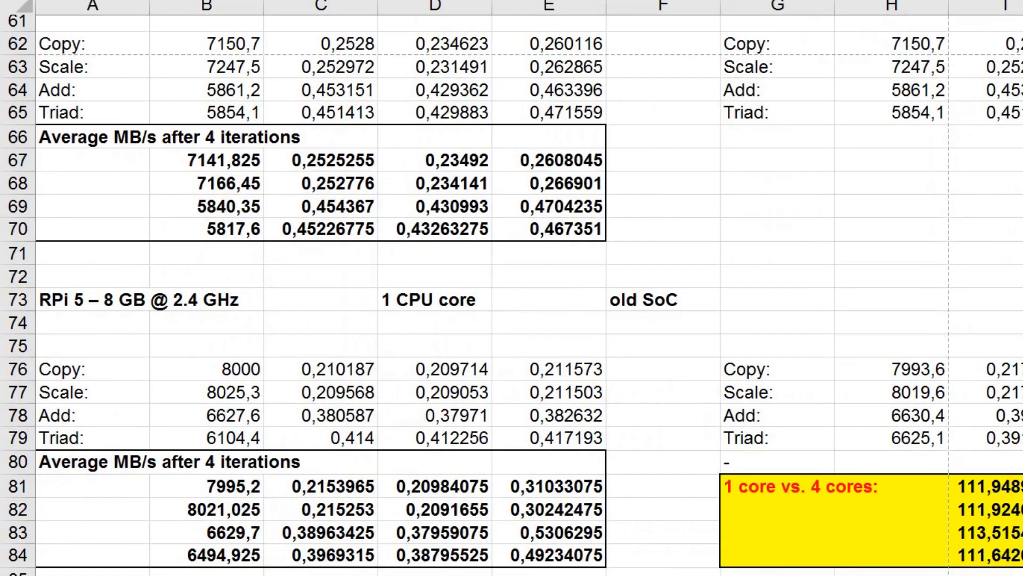
pyautogui.scroll(-3)
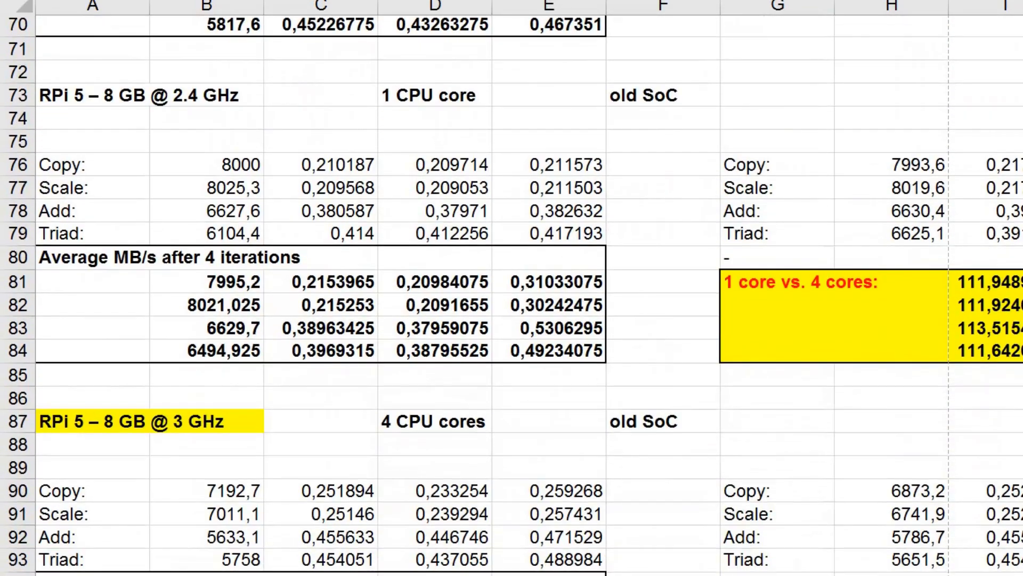
pyautogui.scroll(-3)
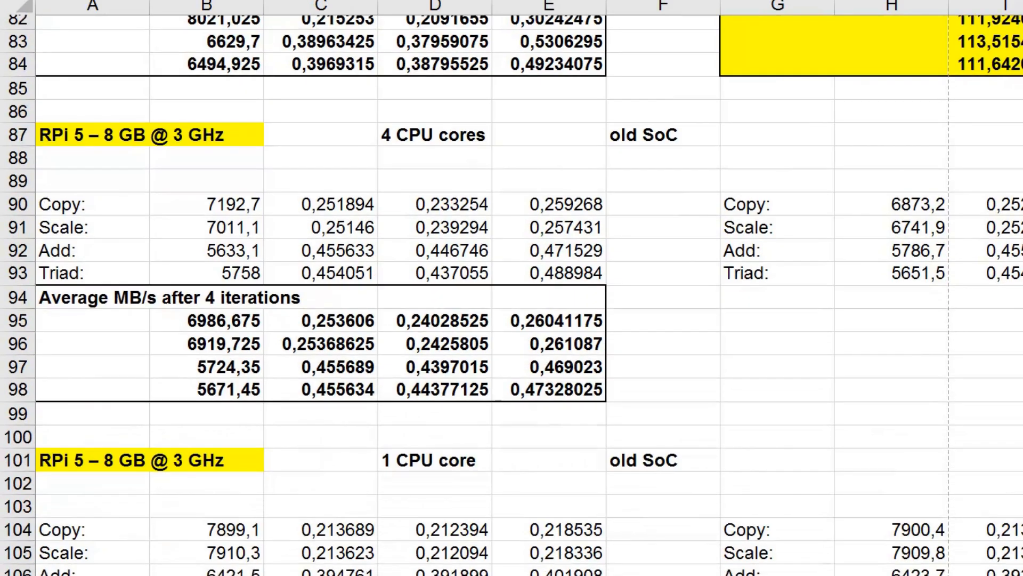
pyautogui.scroll(-3)
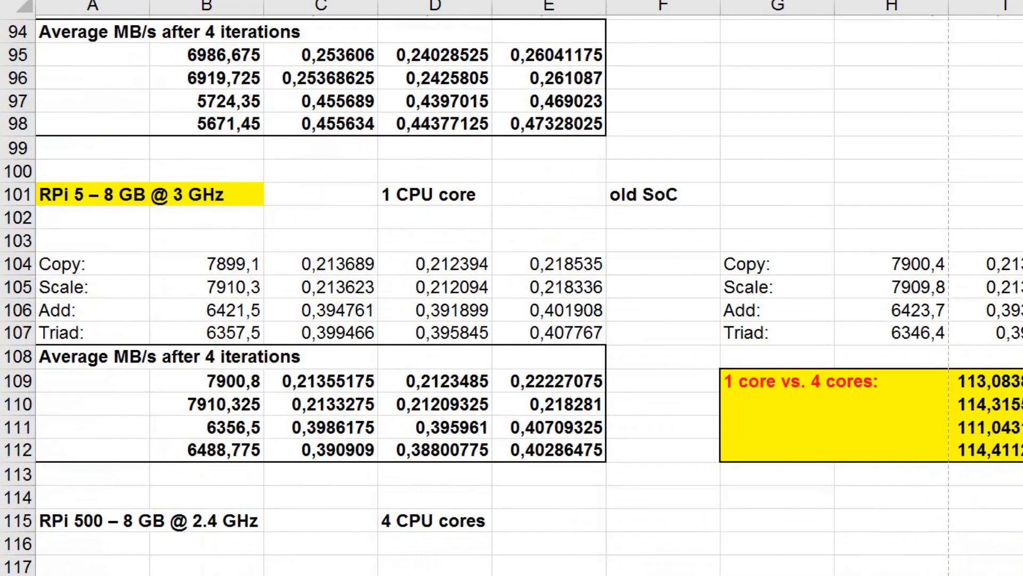
pyautogui.scroll(-3)
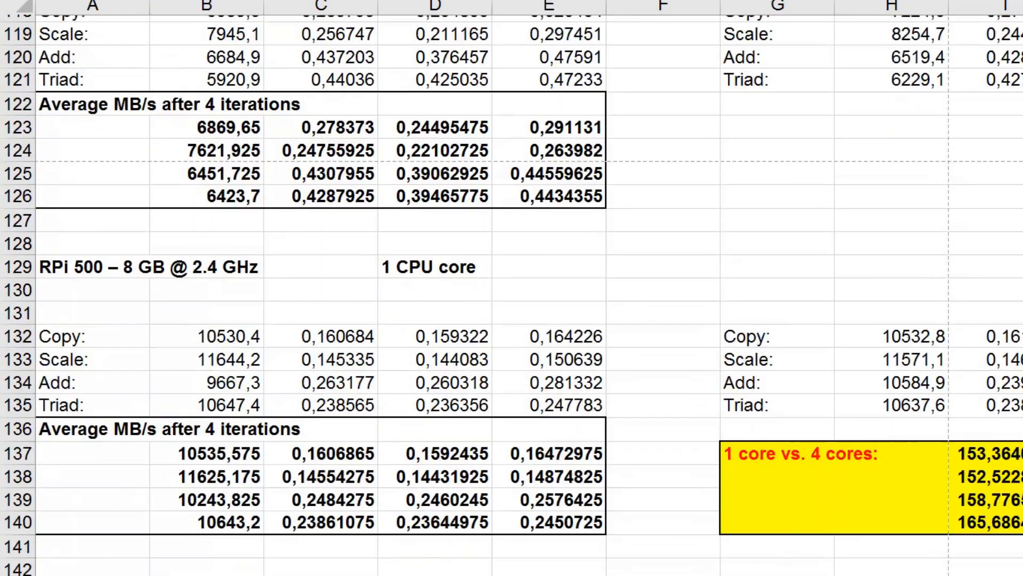
pyautogui.scroll(-3)
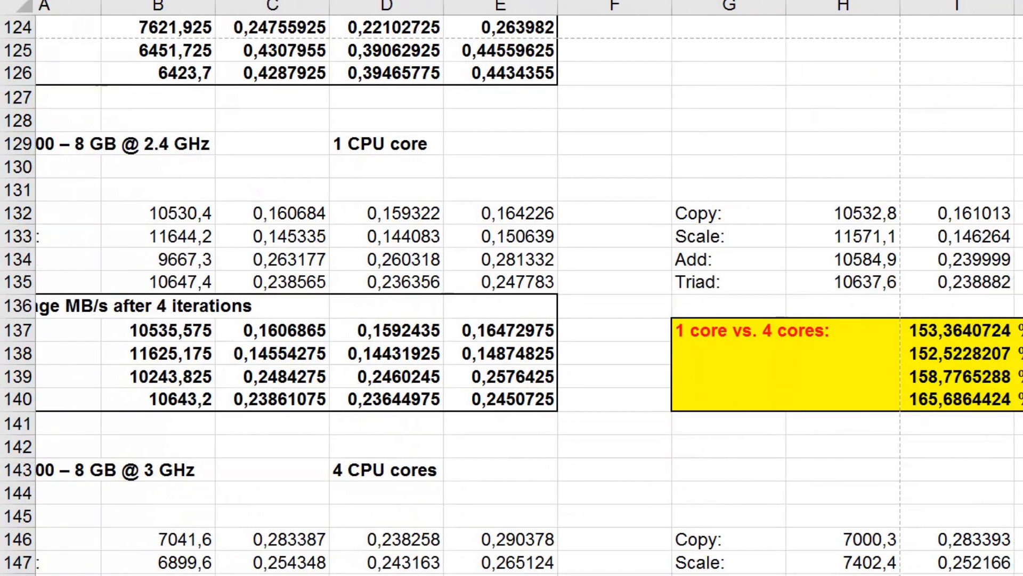
pyautogui.hscroll(3)
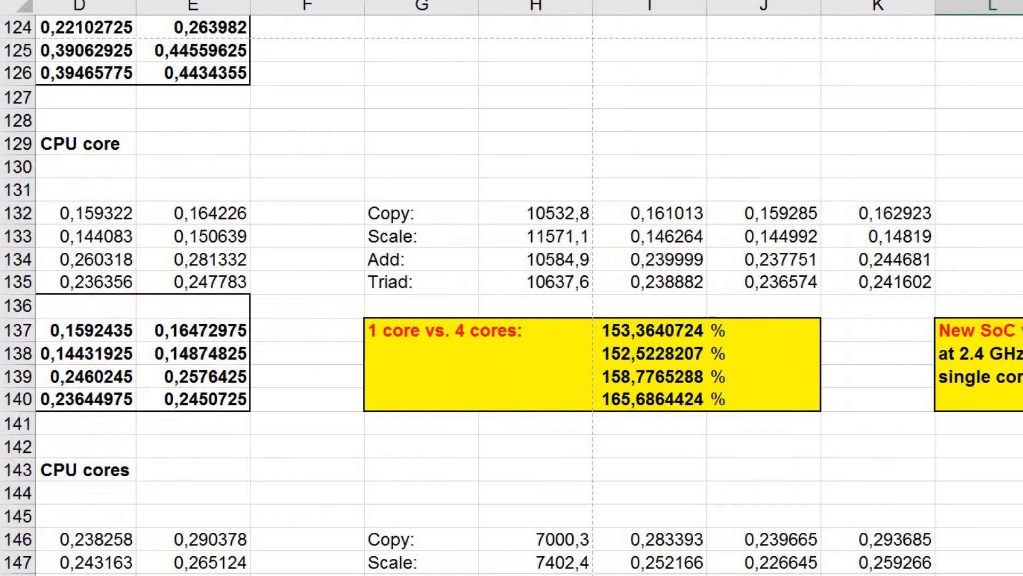
pyautogui.hscroll(-3)
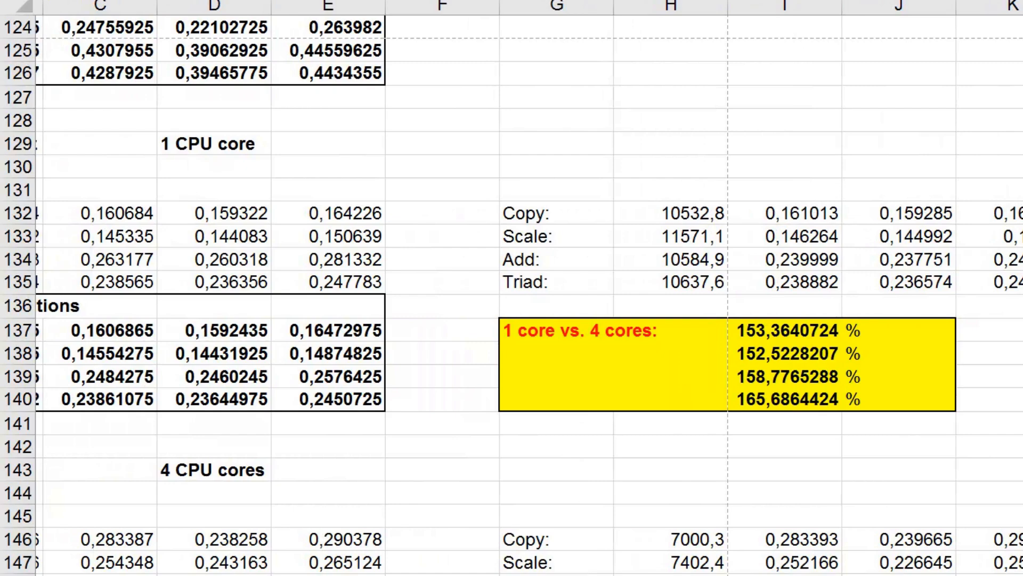
pyautogui.hscroll(3)
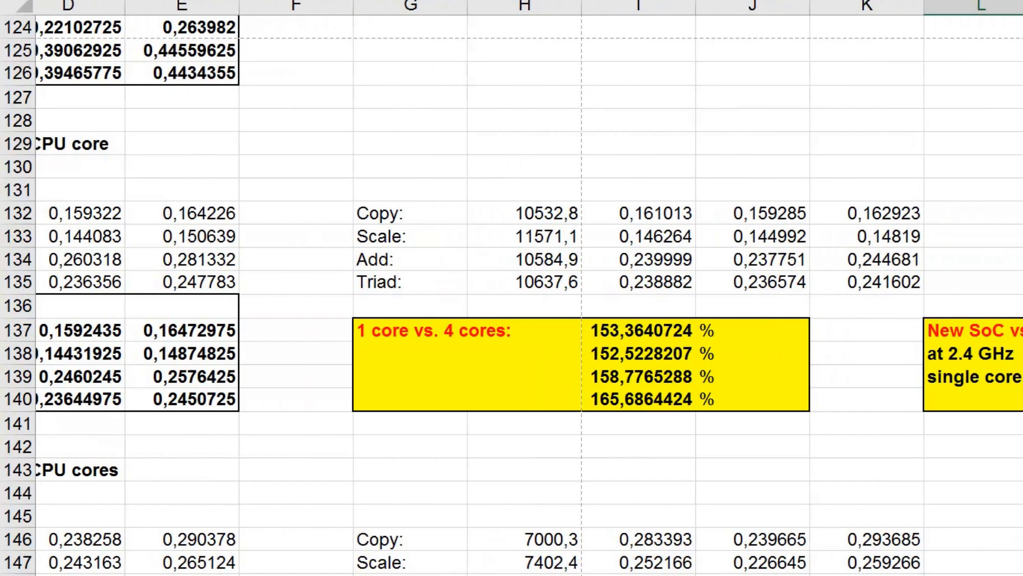
pyautogui.scroll(-3)
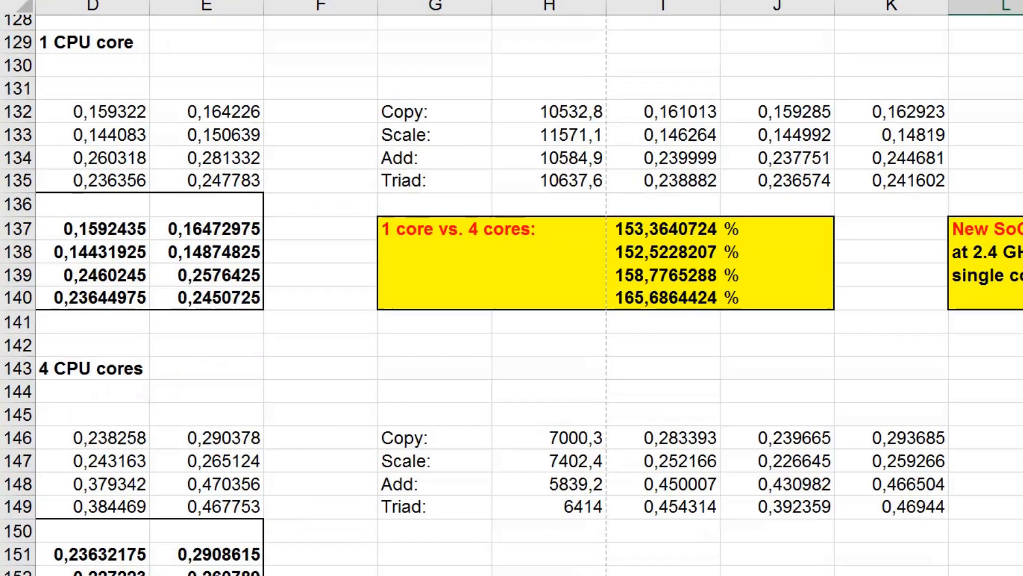
pyautogui.scroll(-3)
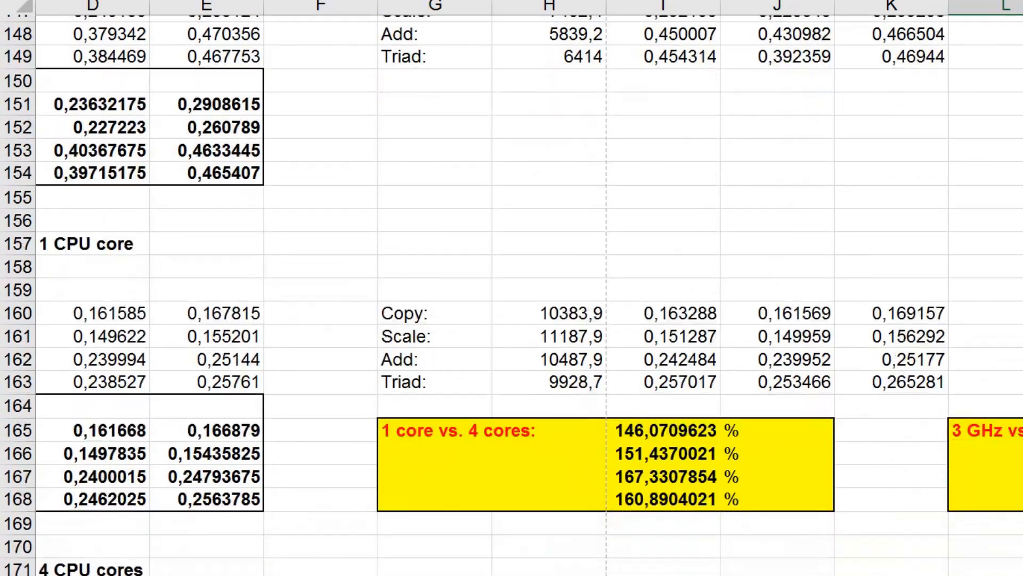
pyautogui.scroll(-3)
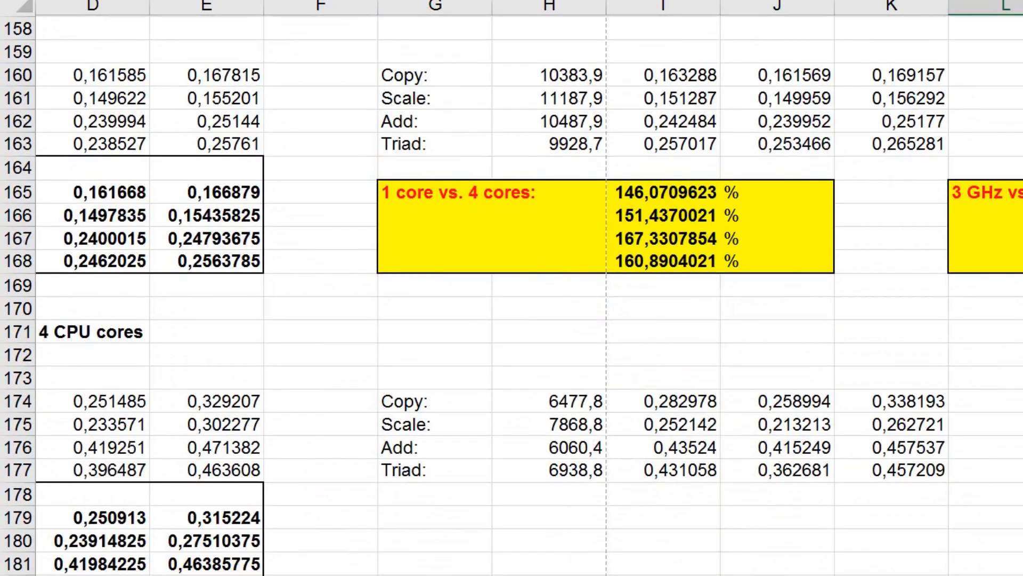
pyautogui.scroll(-3)
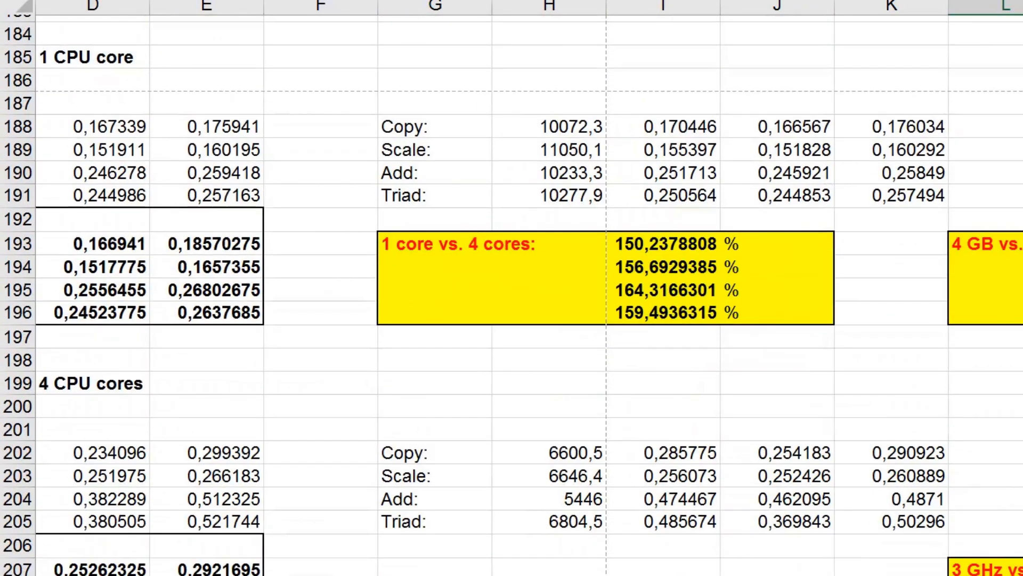
pyautogui.scroll(-3)
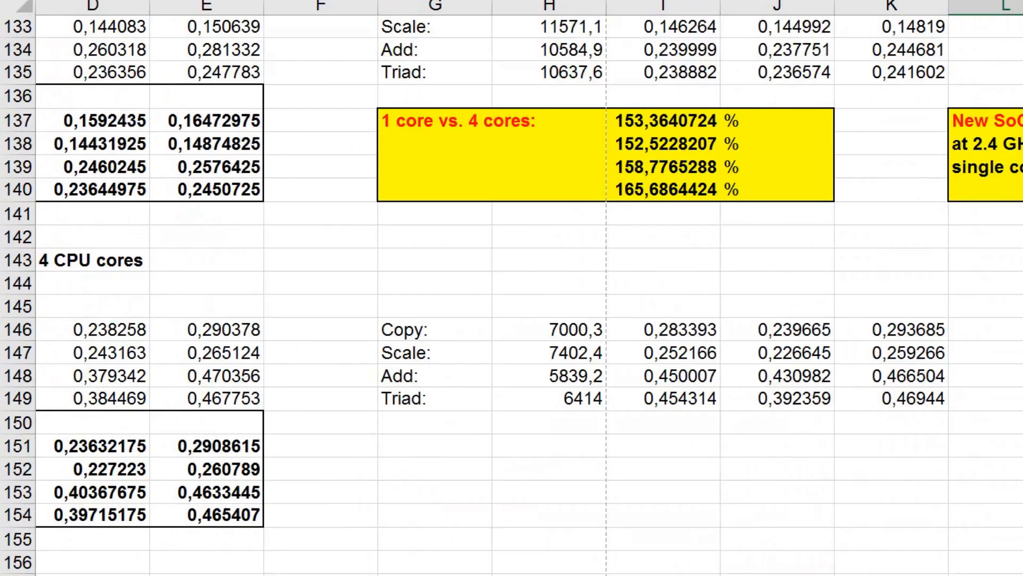
pyautogui.scroll(3)
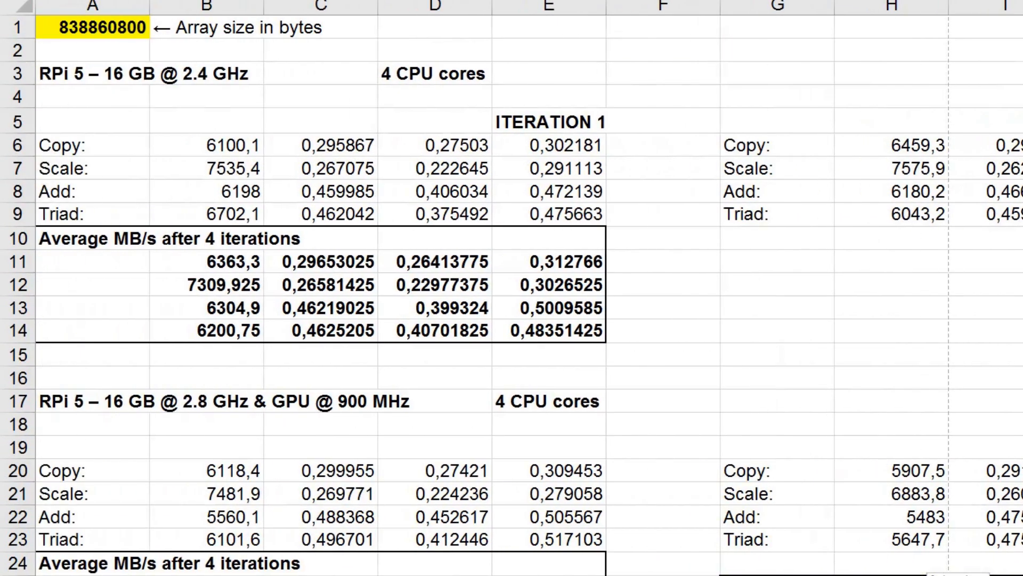
pyautogui.scroll(-3)
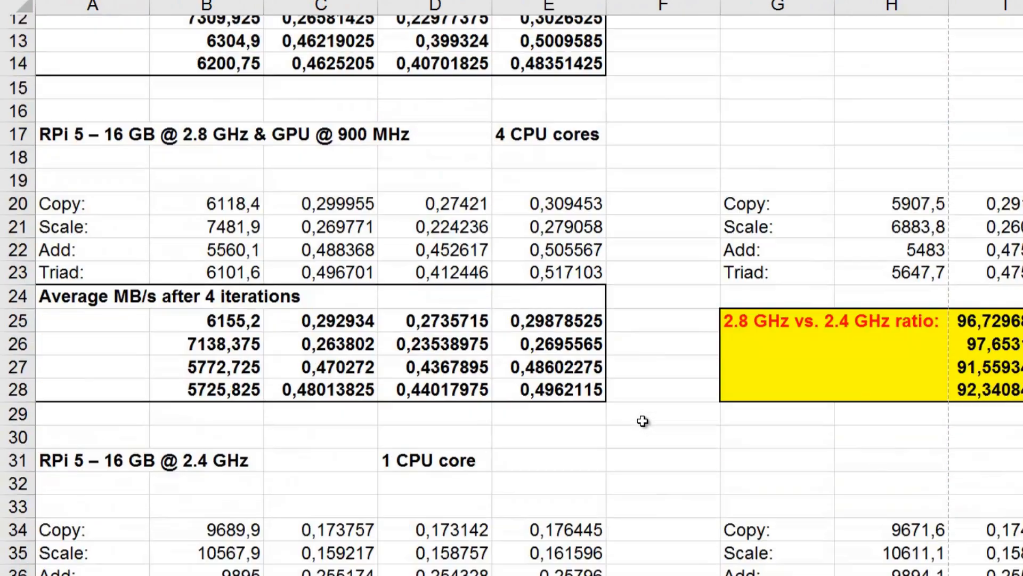
pyautogui.scroll(-3)
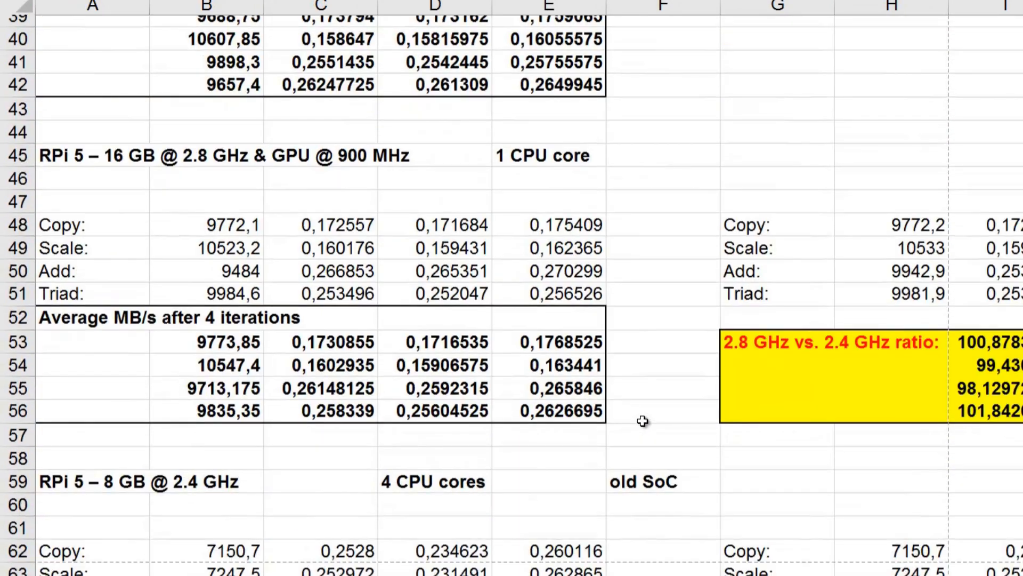
pyautogui.scroll(-3)
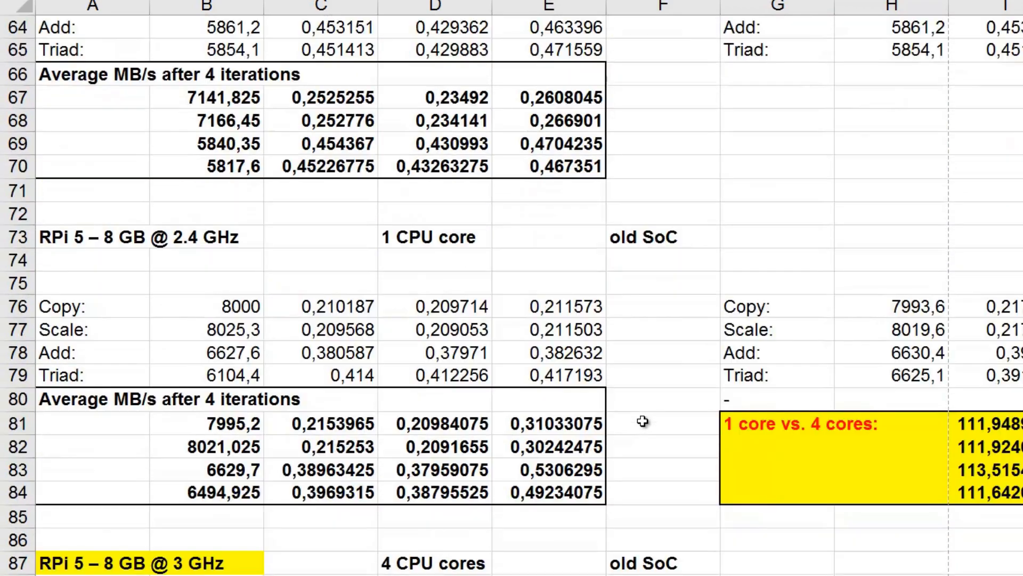
pyautogui.scroll(-3)
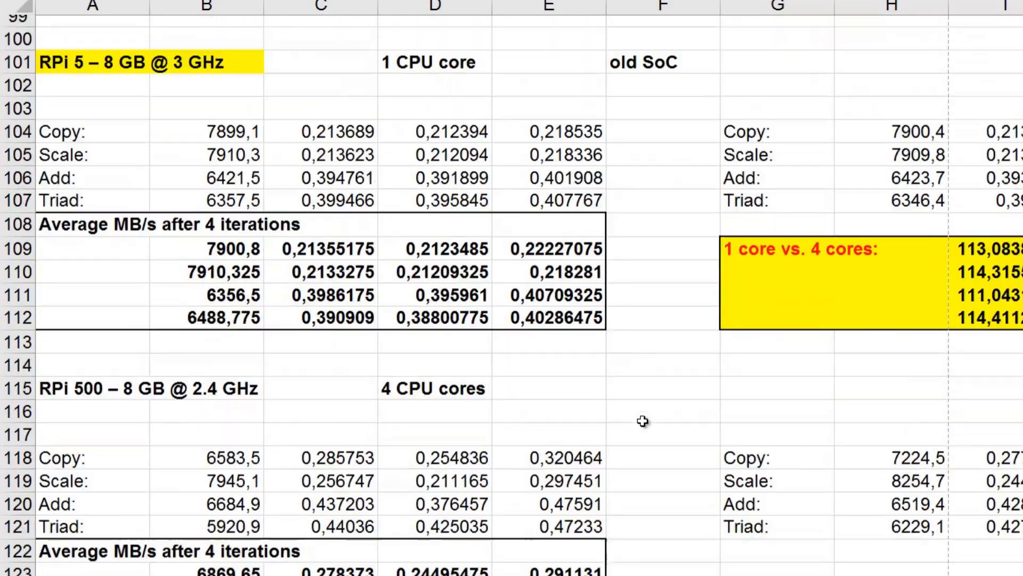
pyautogui.scroll(-3)
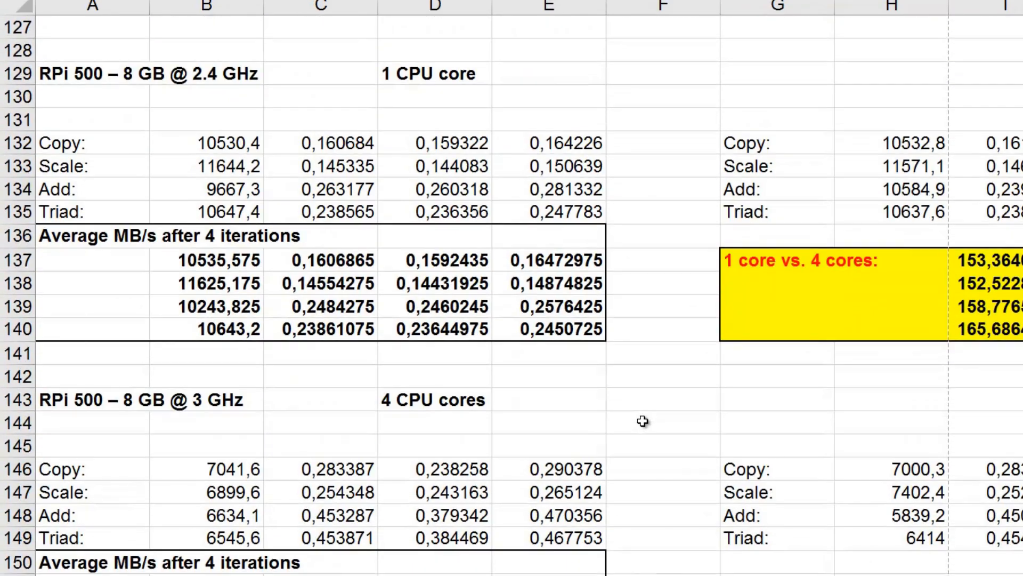
pyautogui.scroll(-3)
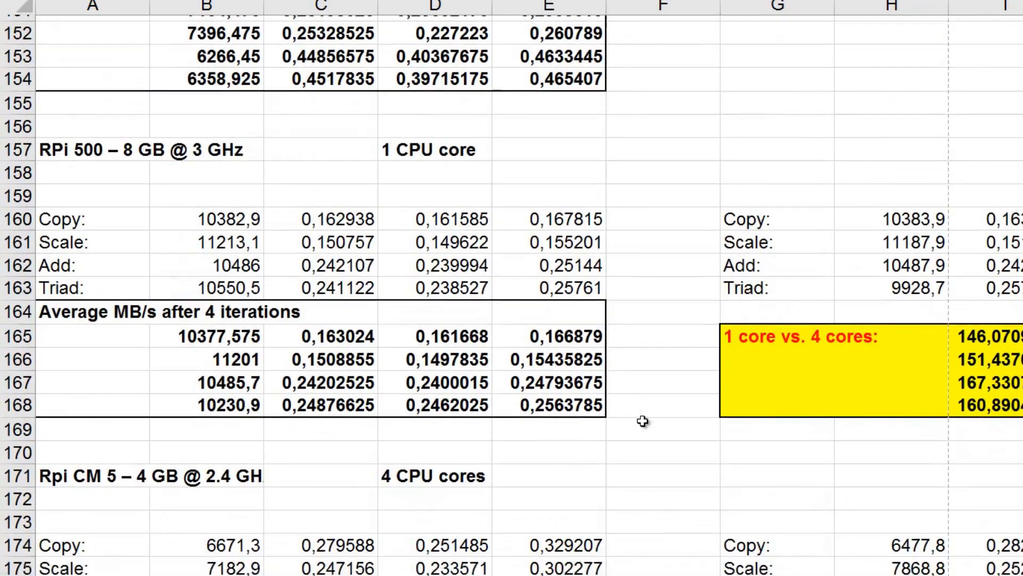